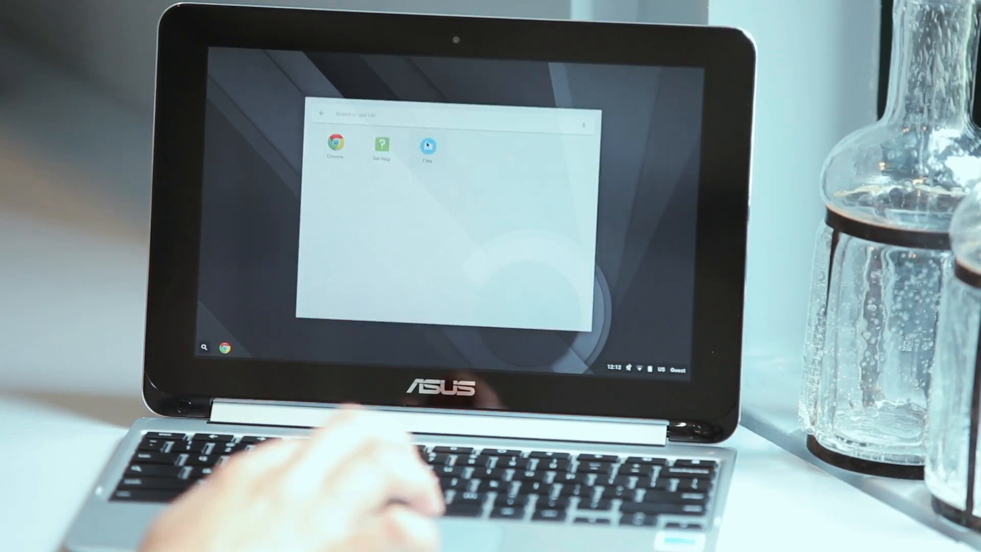
- Open Files on Downloads, then show the status tray with network, Bluetooth and battery time
{"action": "left_click", "coordinate": [427, 146]}
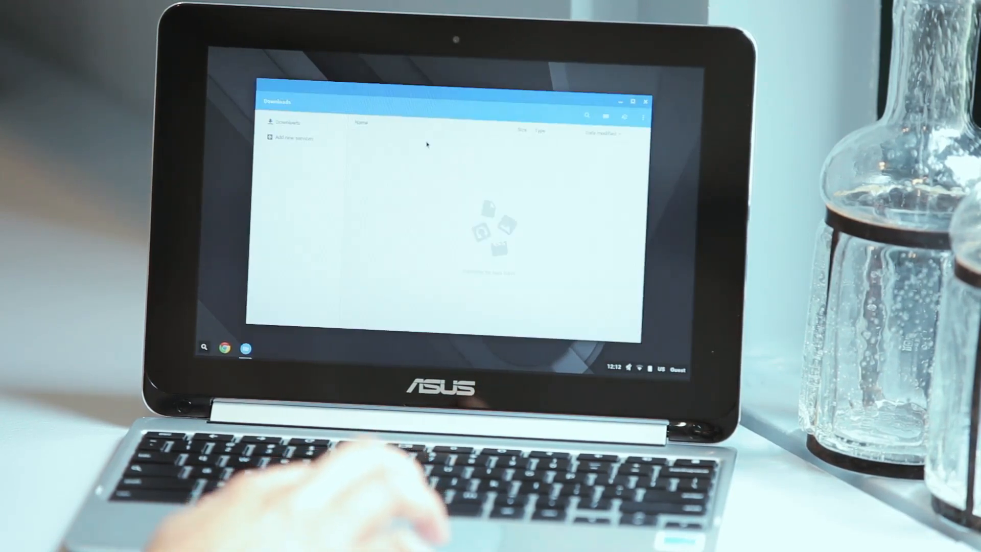
{"action": "mouse_move", "coordinate": [634, 355]}
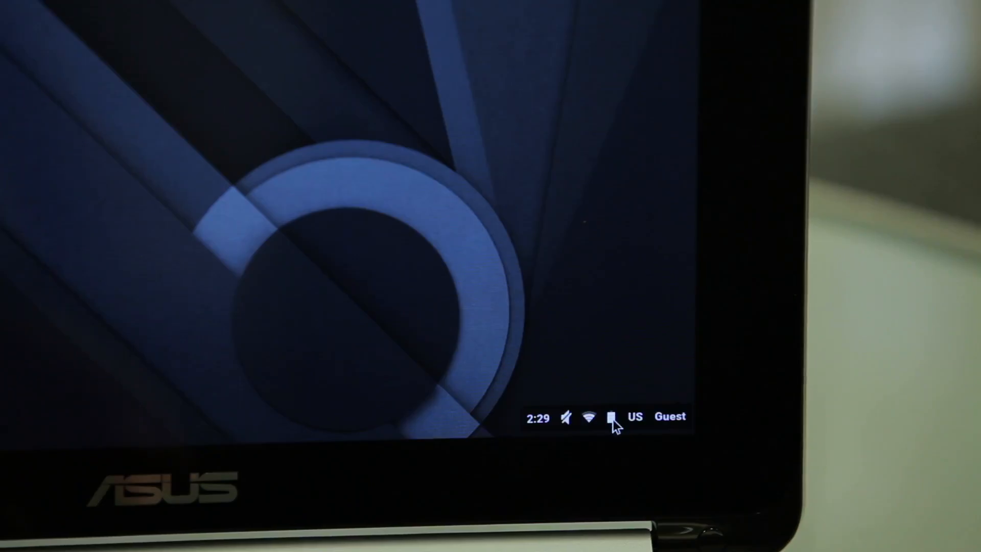
{"action": "left_click", "coordinate": [604, 417]}
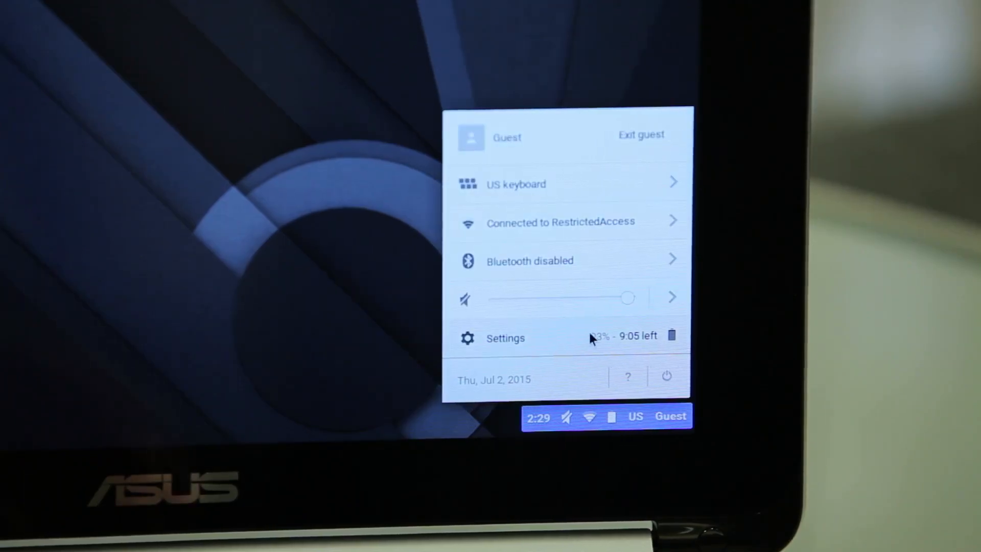